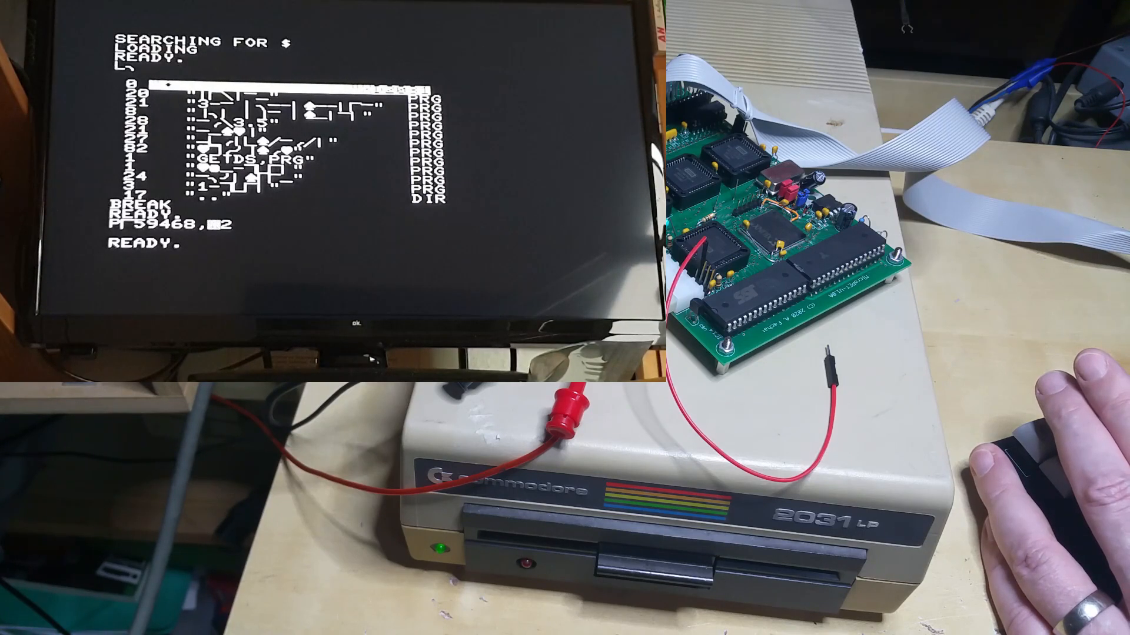
Enter POKE 59468,14 to switch the PET to the lowercase character set
type("14")
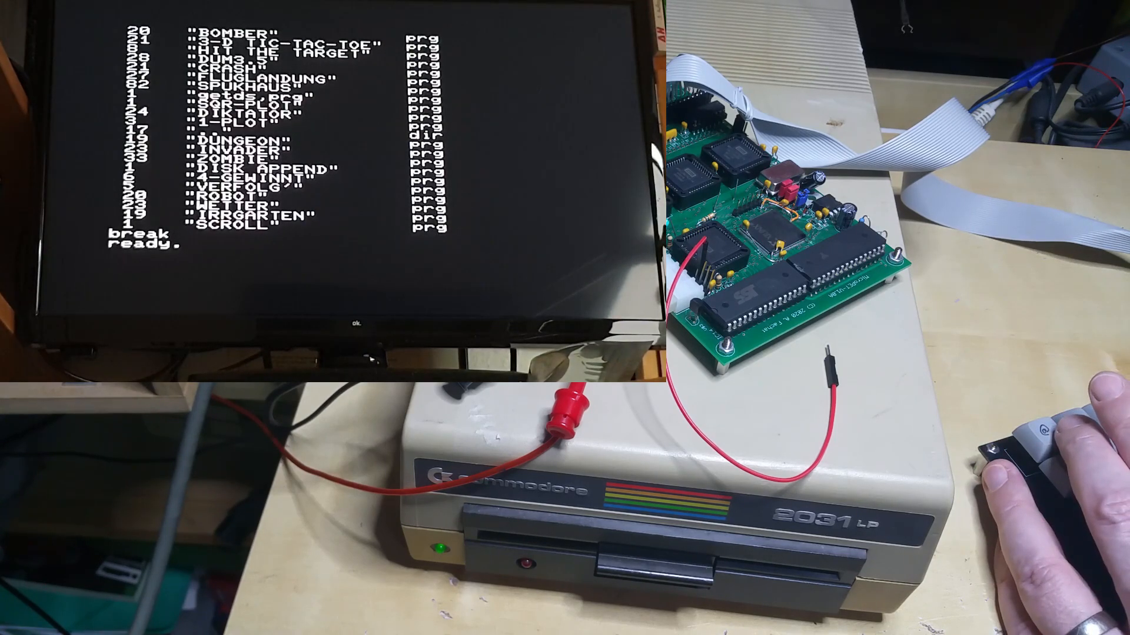
Edit the INVADER directory line into LOAD "INVADER",8 and run it
type("load")
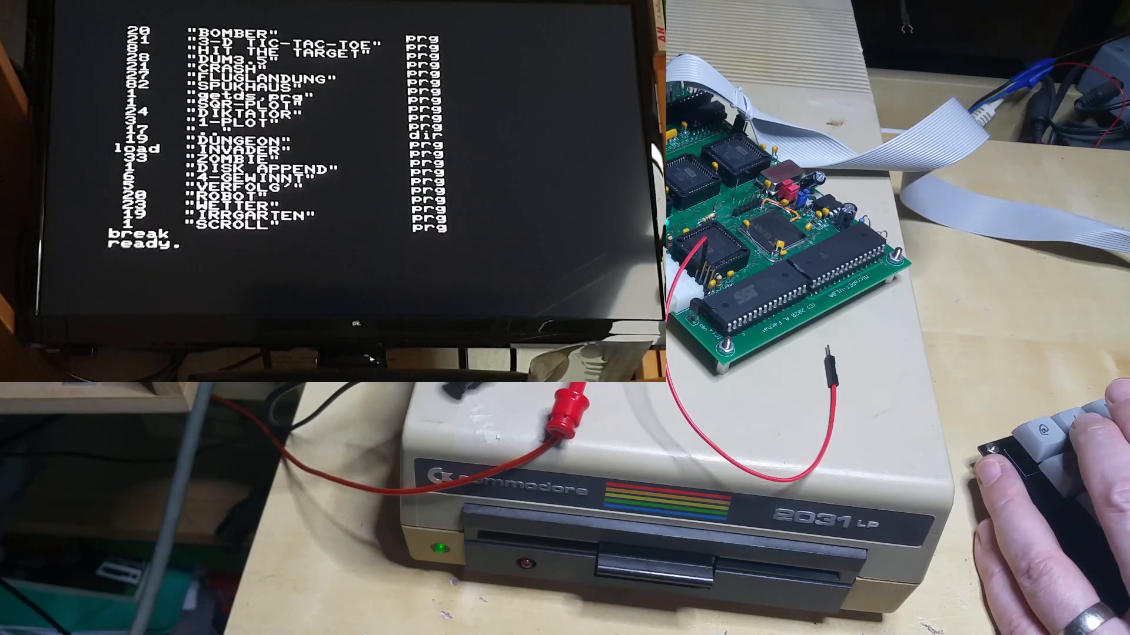
type(",8")
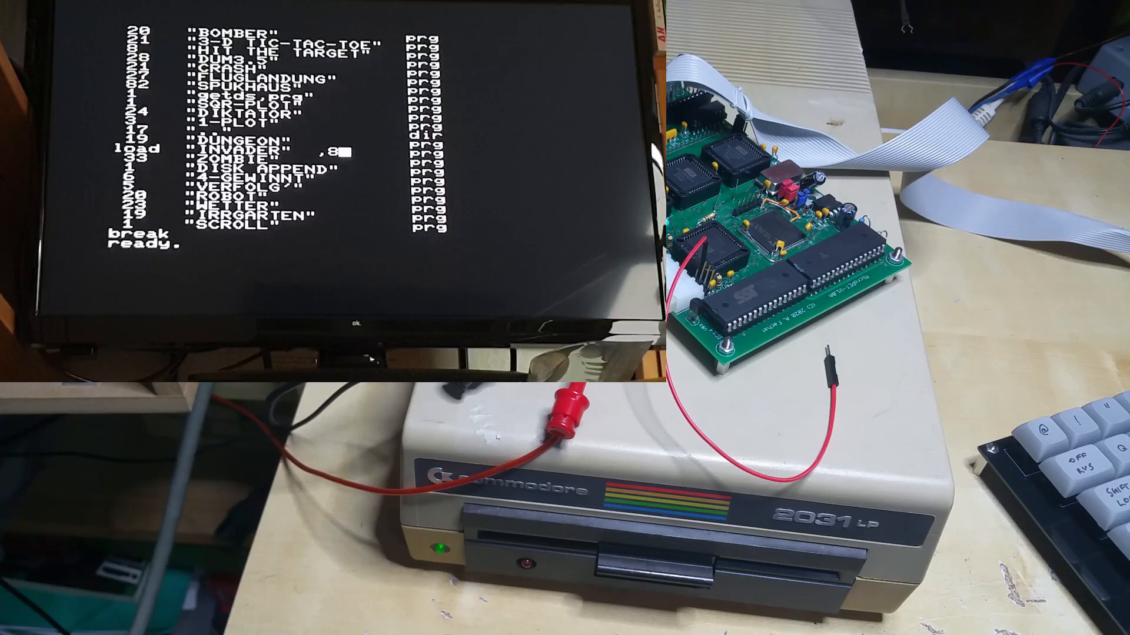
key("Return")
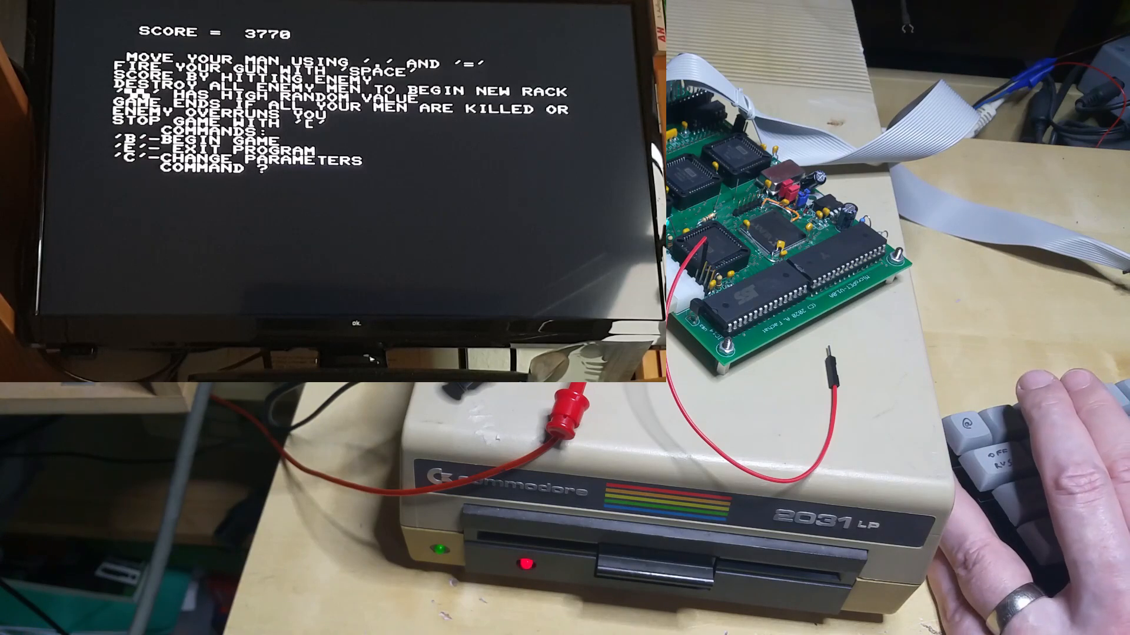
Answer B at INVADER's COMMAND ? prompt to start a new round
type("B")
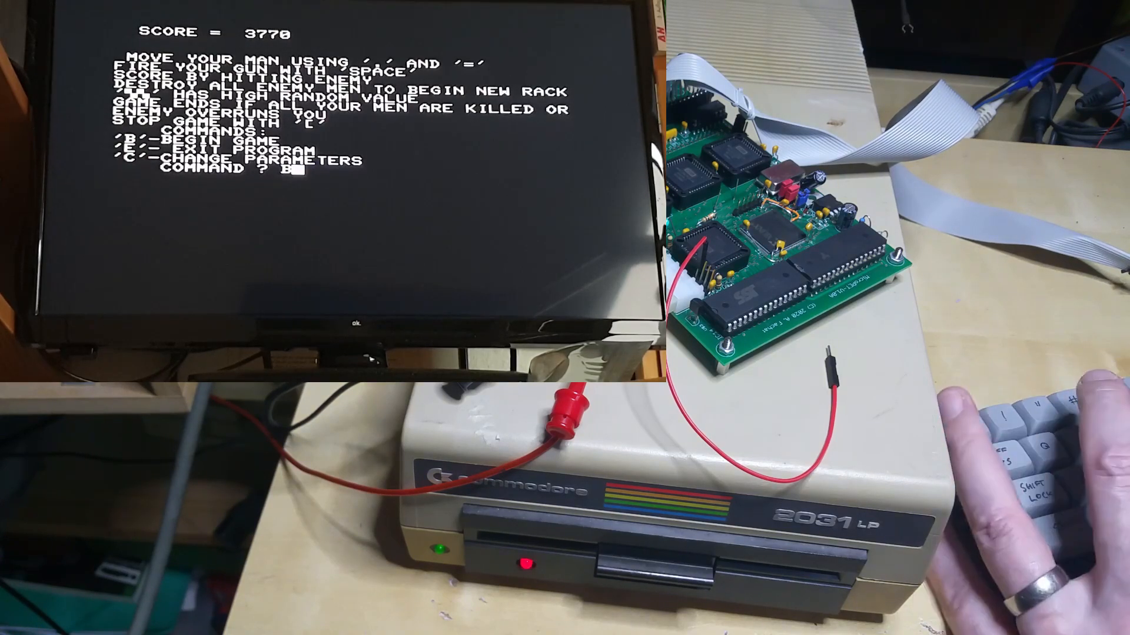
key("b")
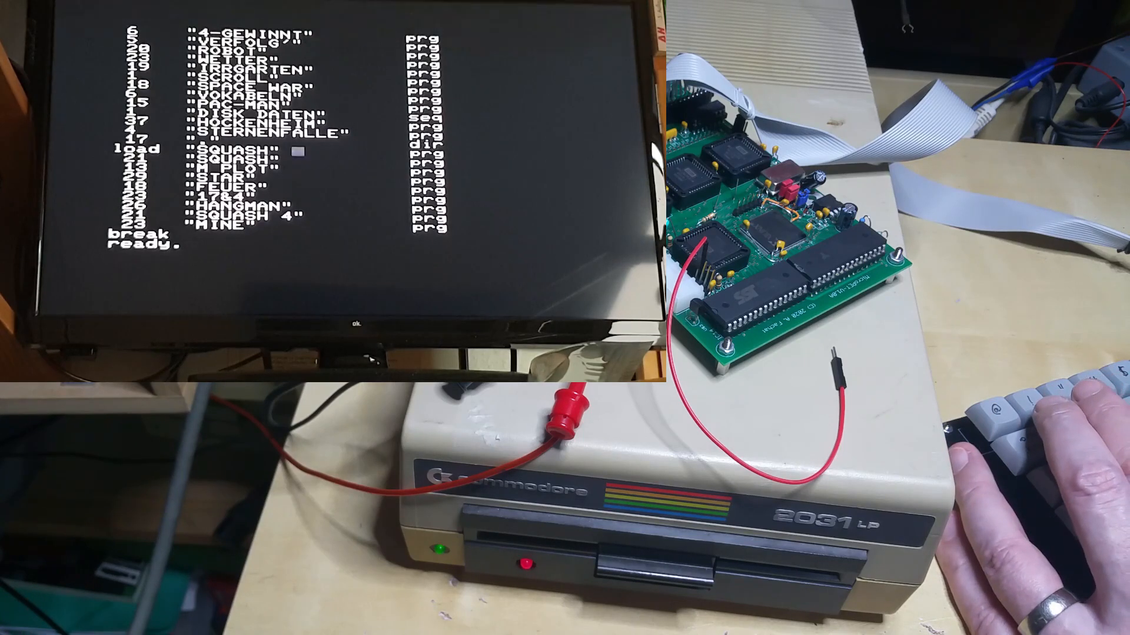
Append ',9:' after the SQUASH name in the load command
type(",9:")
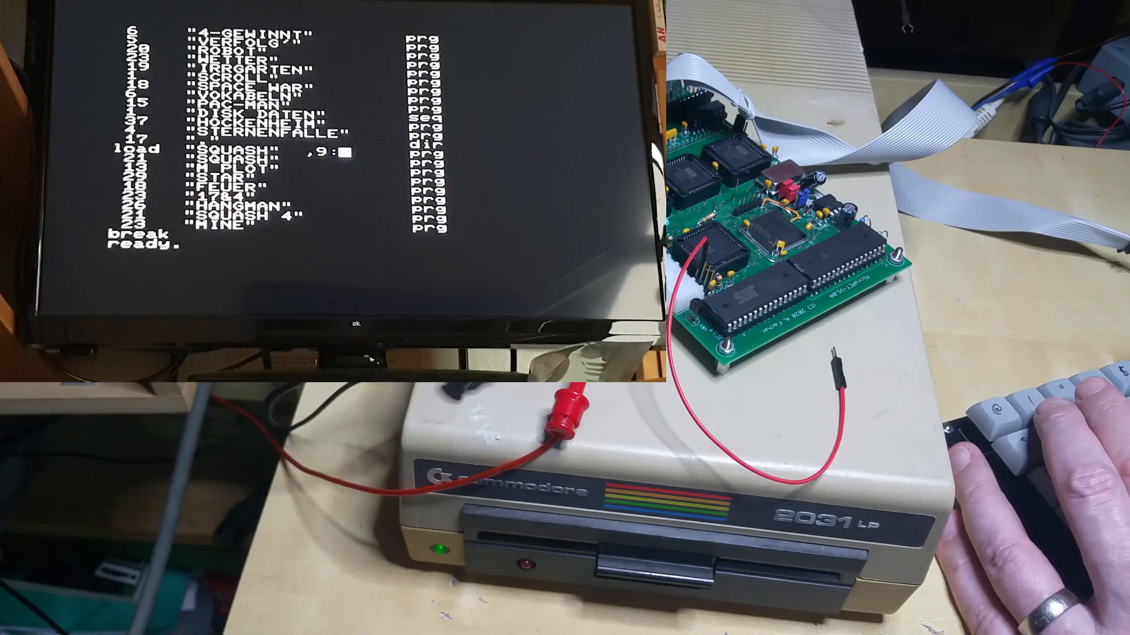